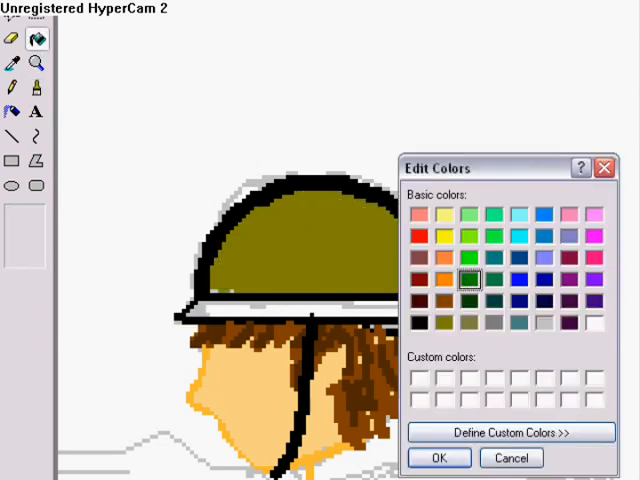
# Pick an olive colour and fill the soldier's helmet, uniform, brown boots and grey rifle
pyautogui.click(438, 458)
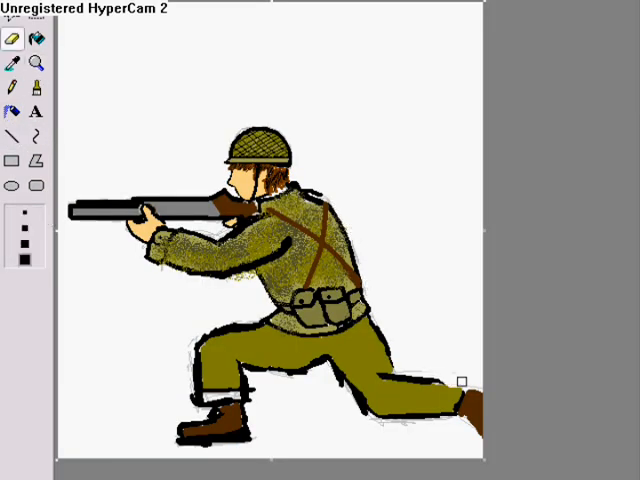
# Draw several thick black horizontal Line strokes beneath the soldier's feet as ground
pyautogui.click(44, 64)
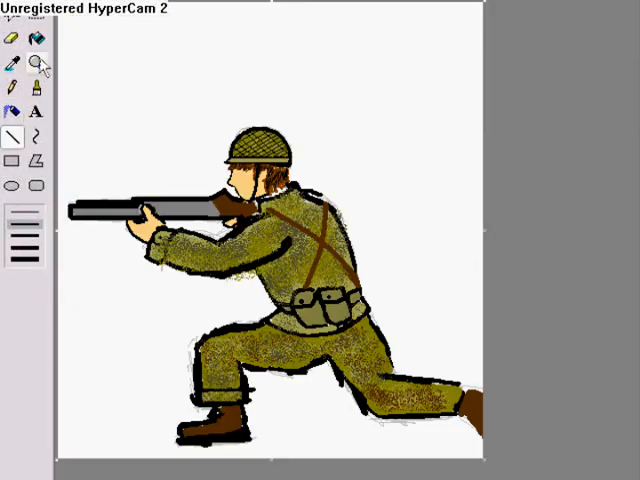
pyautogui.click(32, 58)
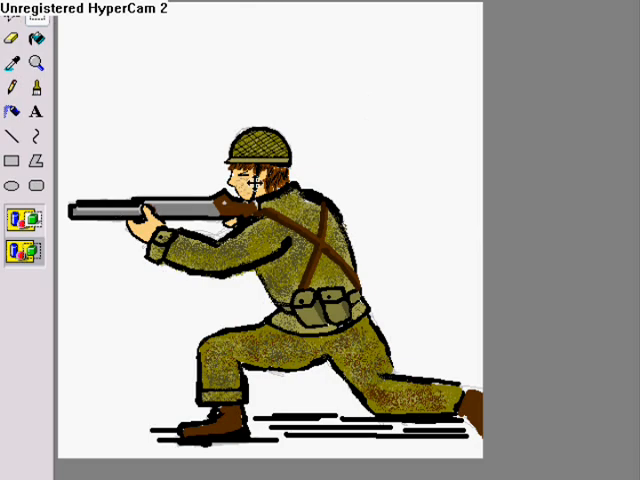
# Add the black text 'BY WILLY' and 'SOEMARGO' on two lines above the helmet
pyautogui.click(32, 88)
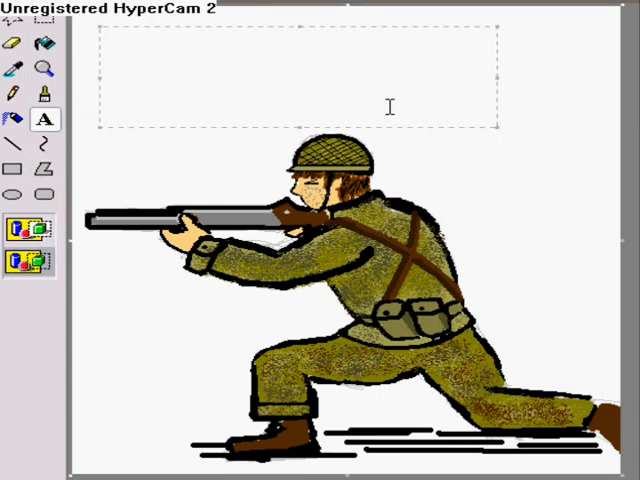
pyautogui.write('BY WILLY')
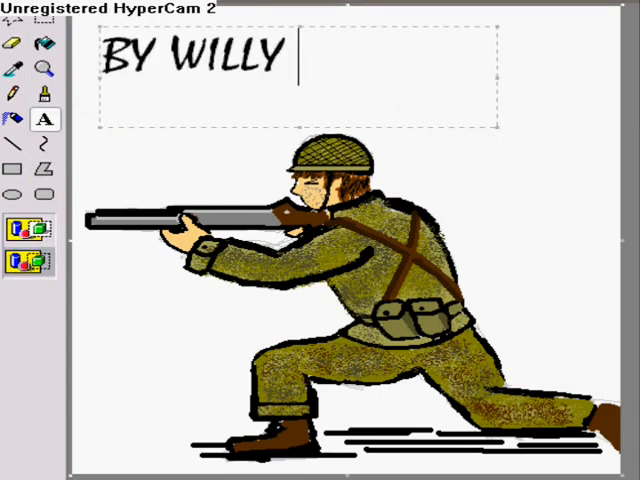
pyautogui.write('SOEMARGO')
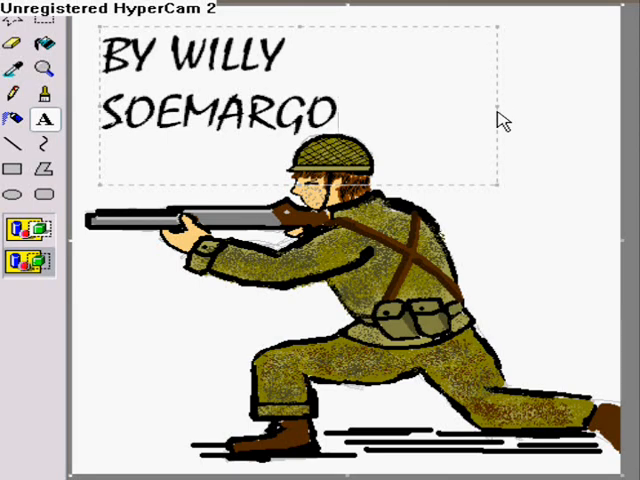